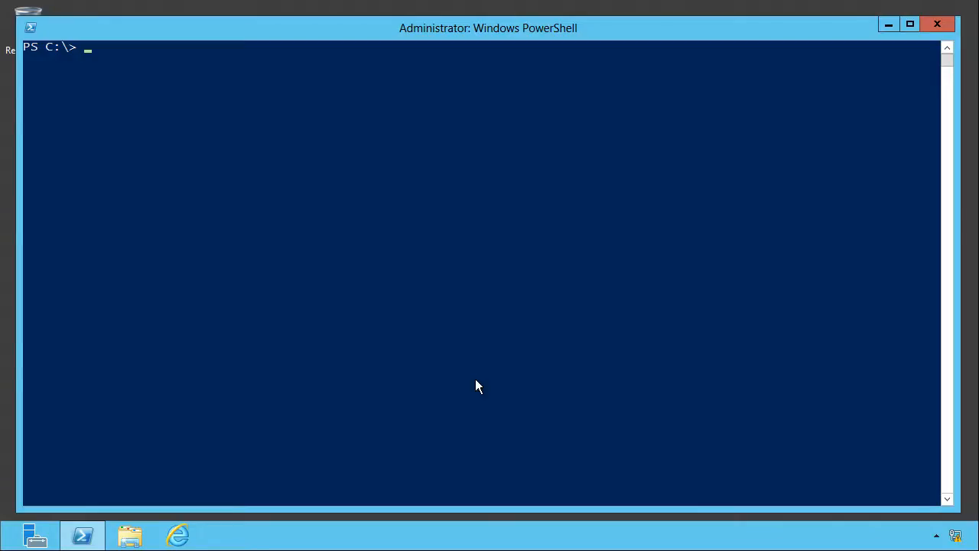
- Review the help text for Enter-PSSession and return to the prompt
text(help enter-p)
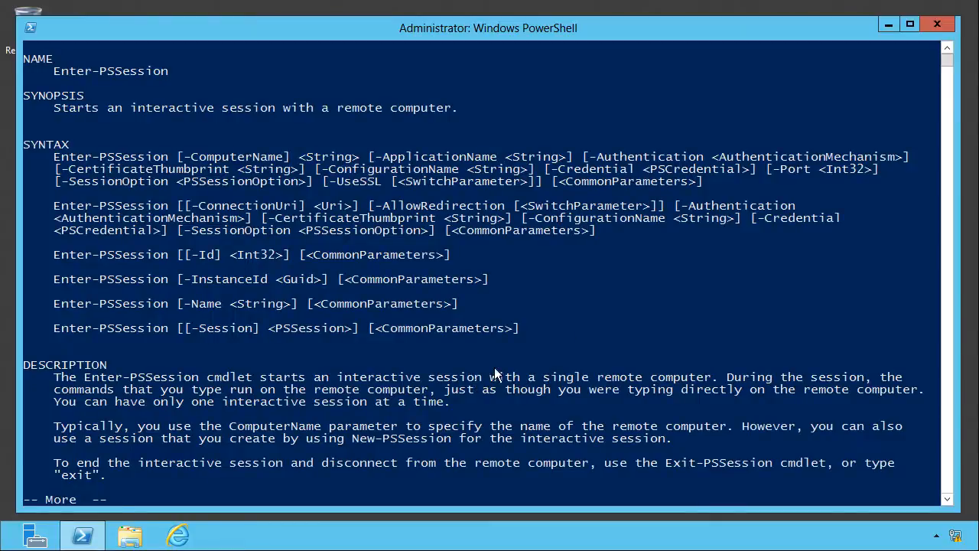
double_click(788, 217)
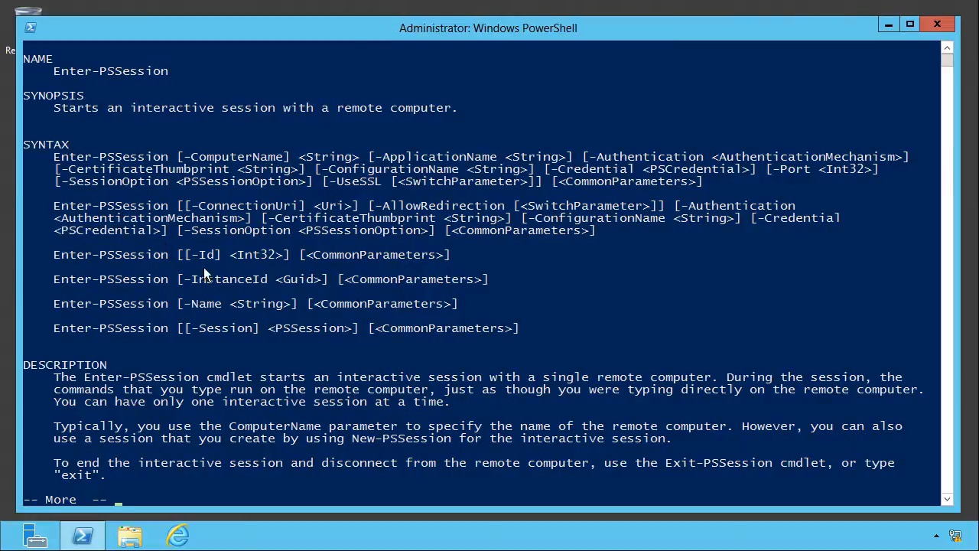
key(q)
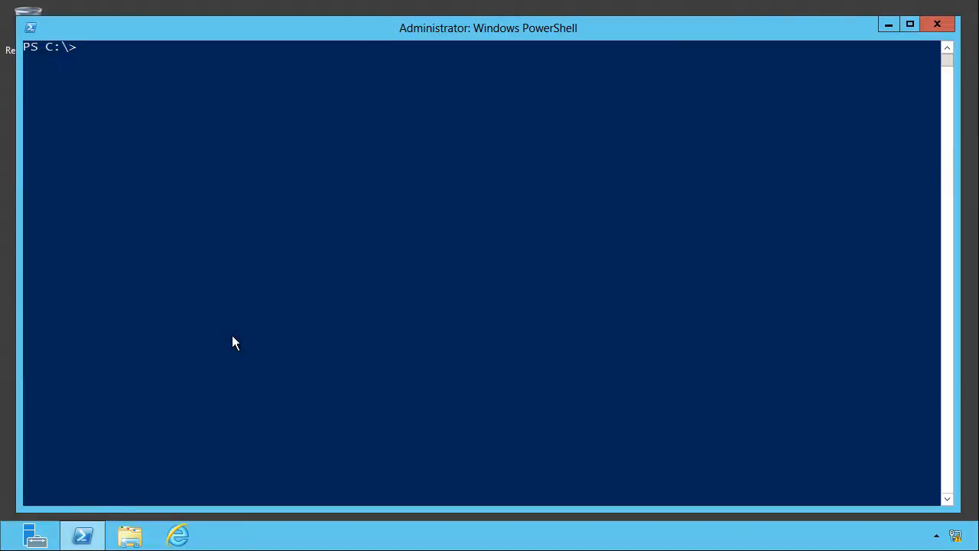
- Enter a remote session to dc as COMPANY\Administrator via -Credential, then exit back to the local prompt
text(Enter-PSSession)
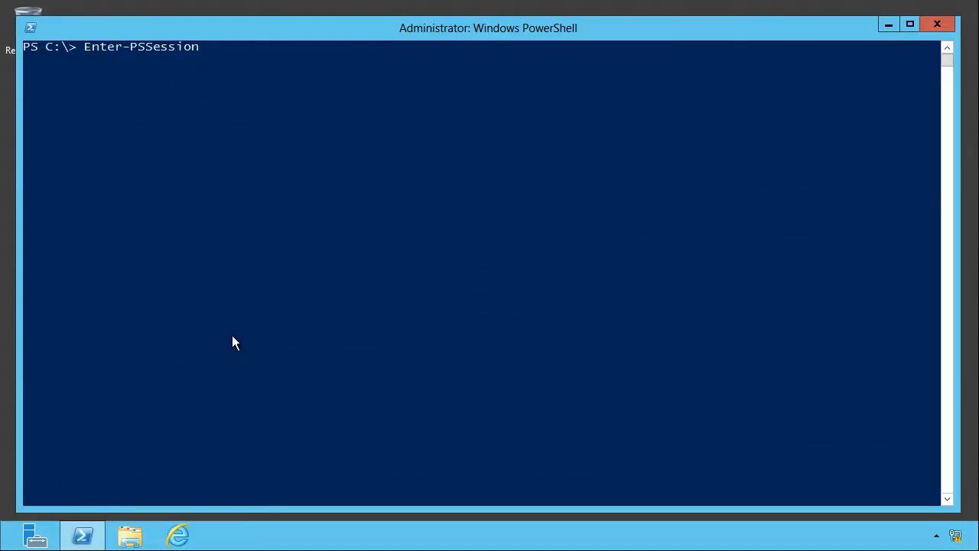
text(-ComputerName dc -0)
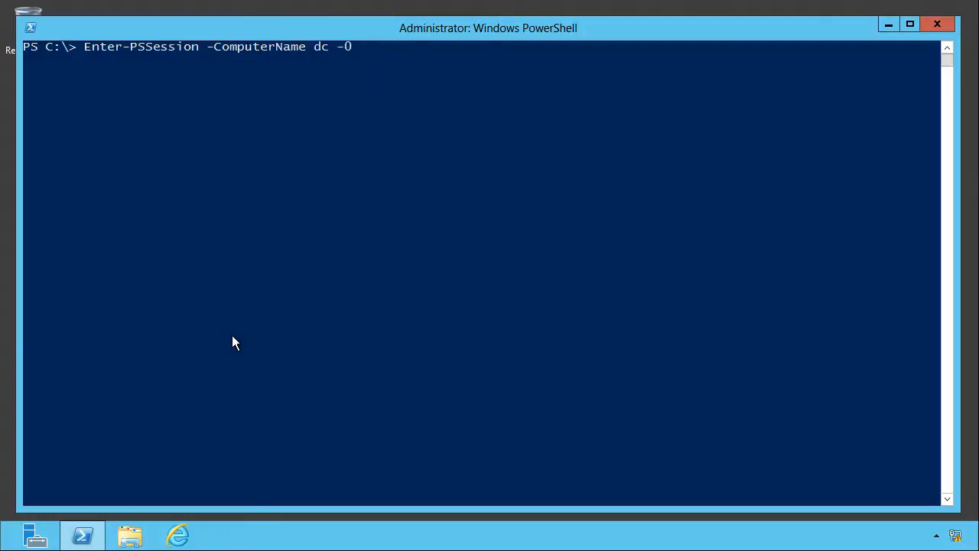
text(Credential)
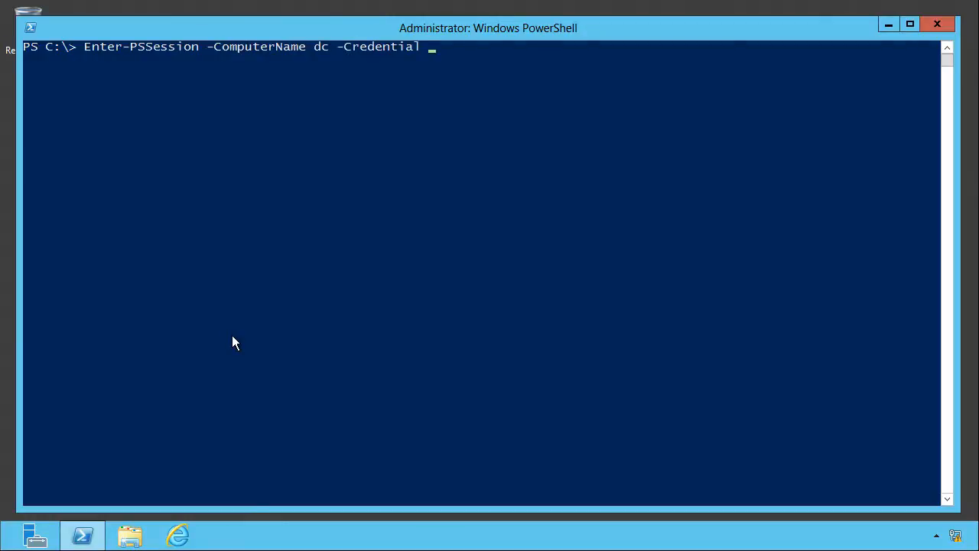
text(COMPANY\A)
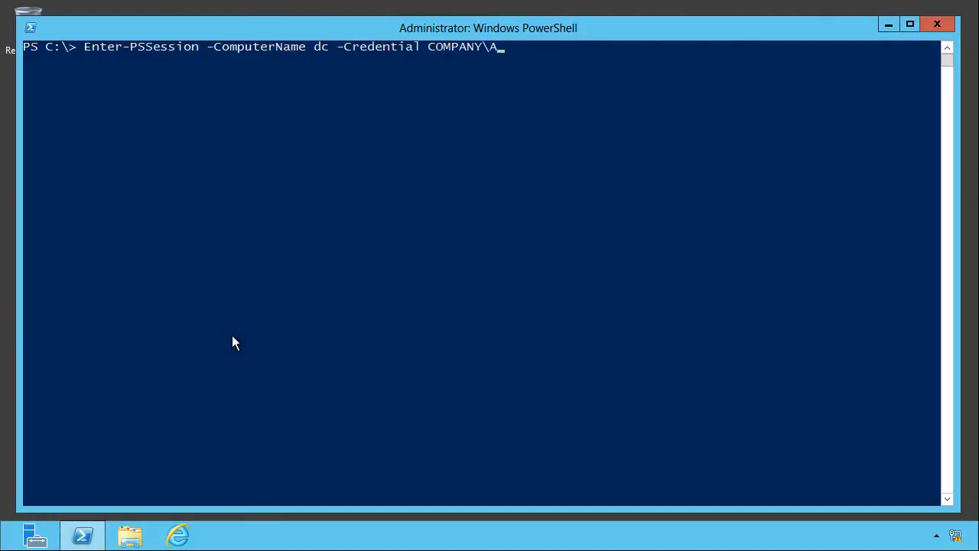
text(dministrator)
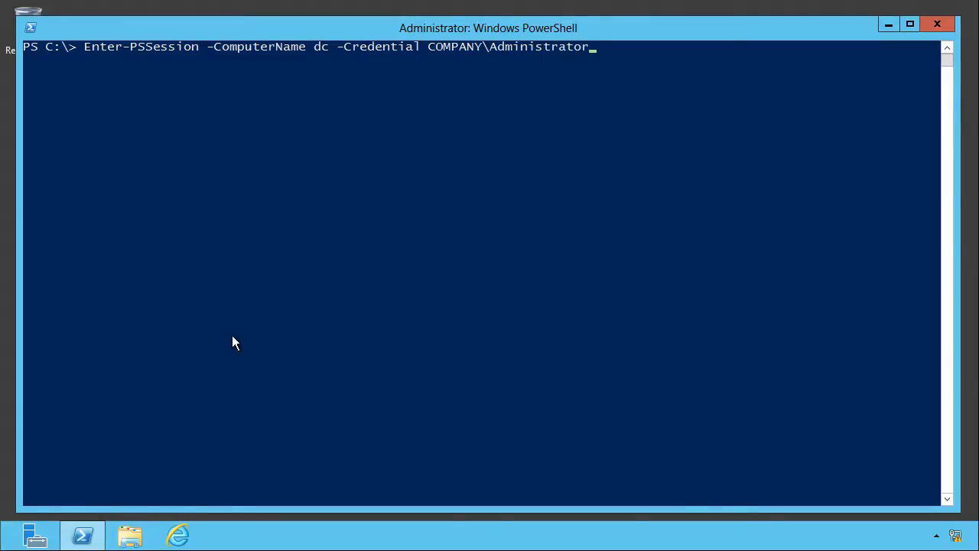
key(enter)
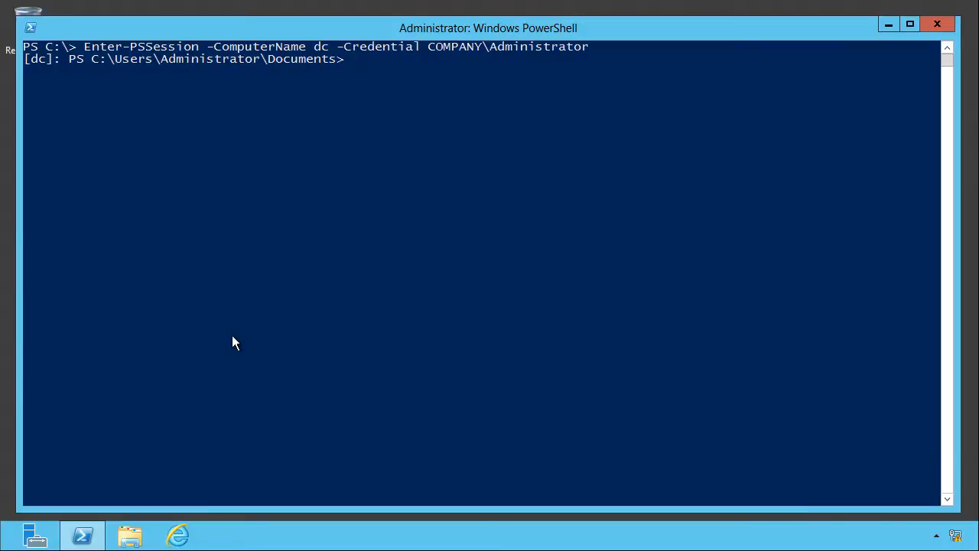
text(exit)
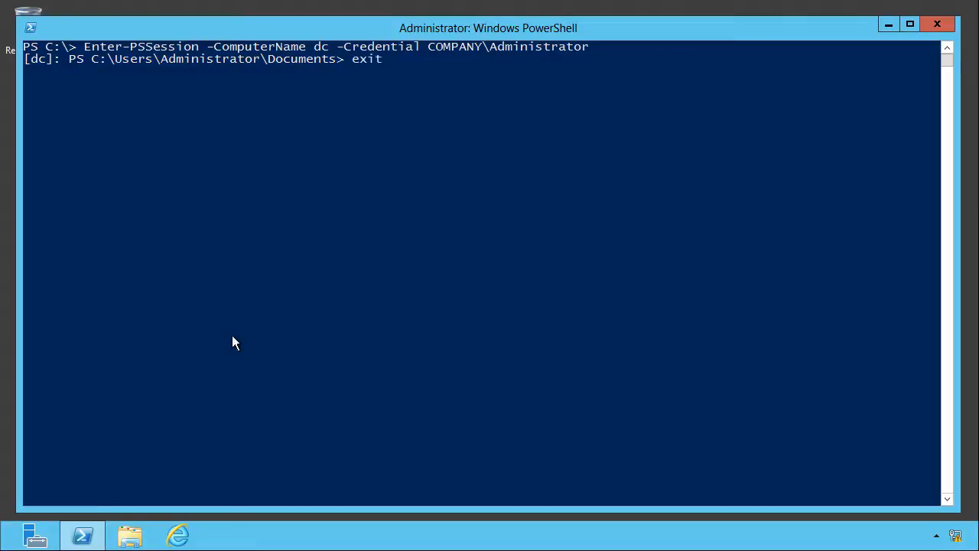
text(Exit-PSSession)
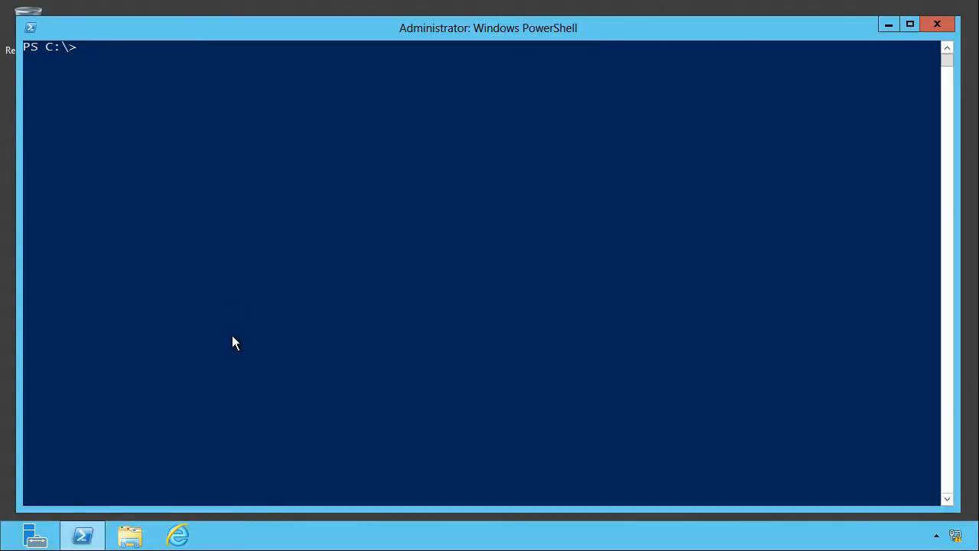
- Run $company_admin = Get-Credential to raise the credential request
text($cr)
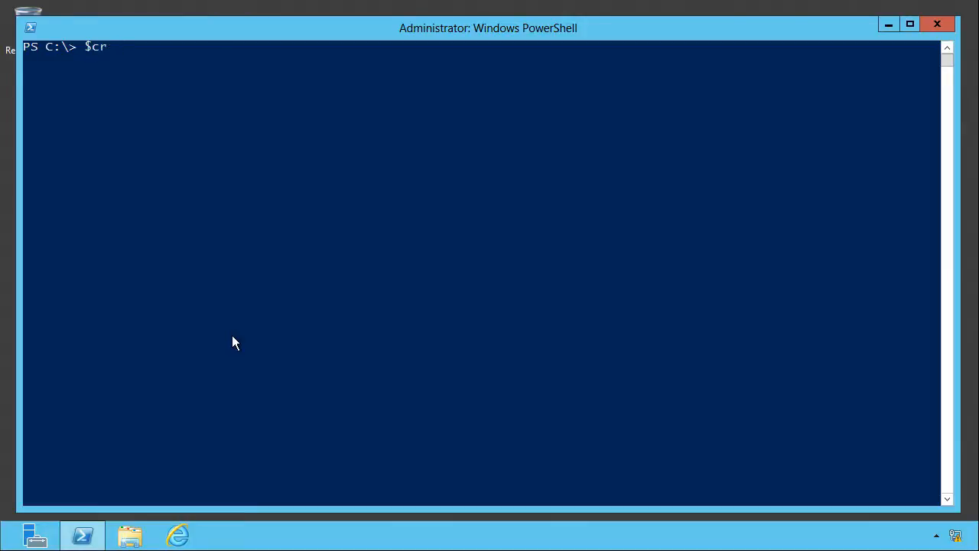
text(ompany_a)
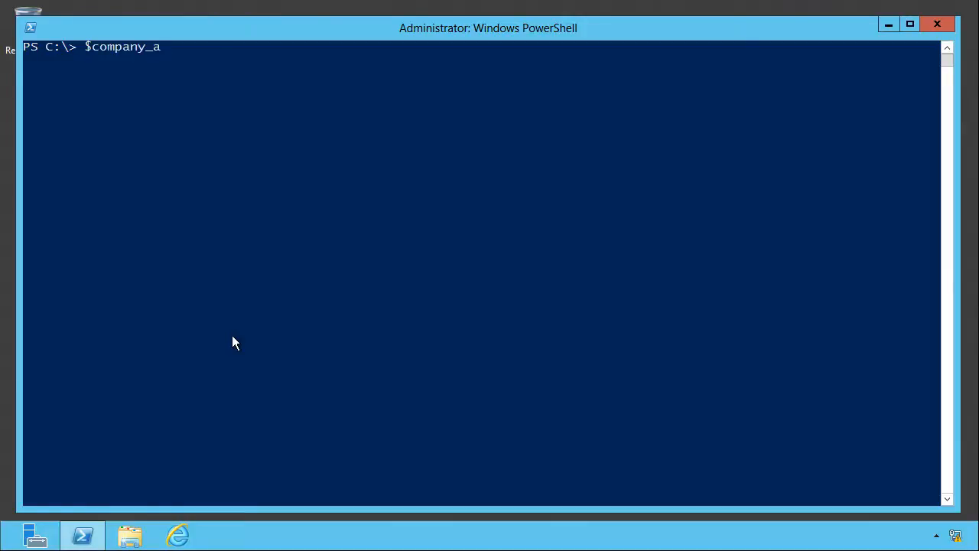
text(dmin)
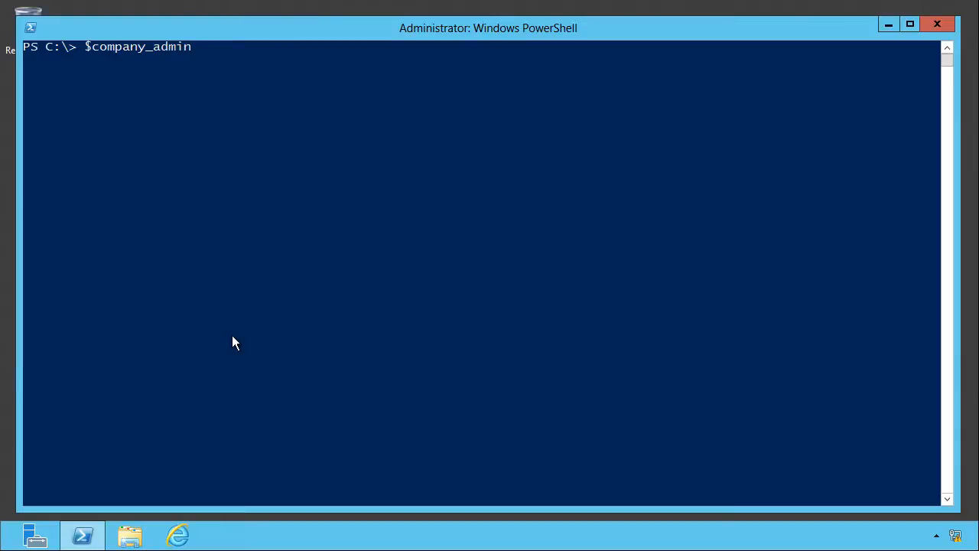
text(=)
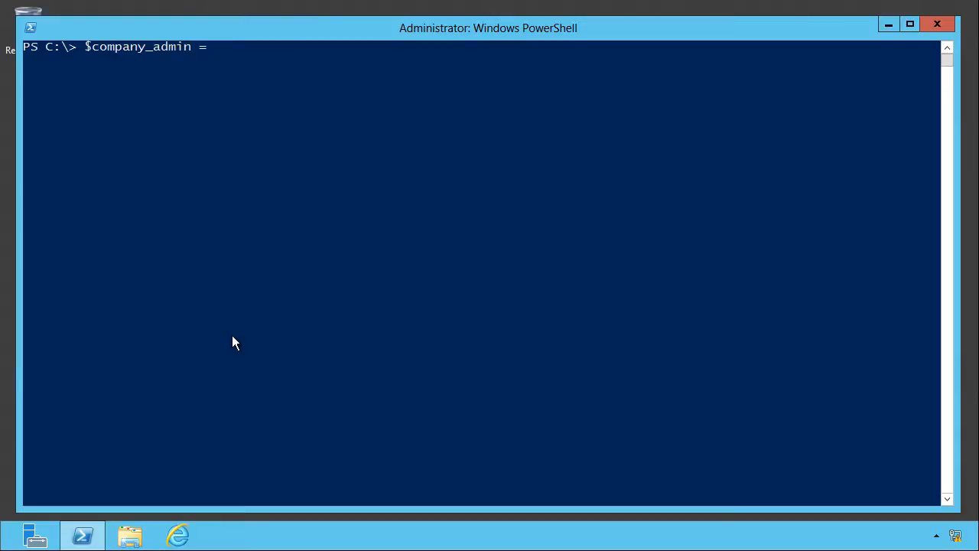
text(Get-Credential)
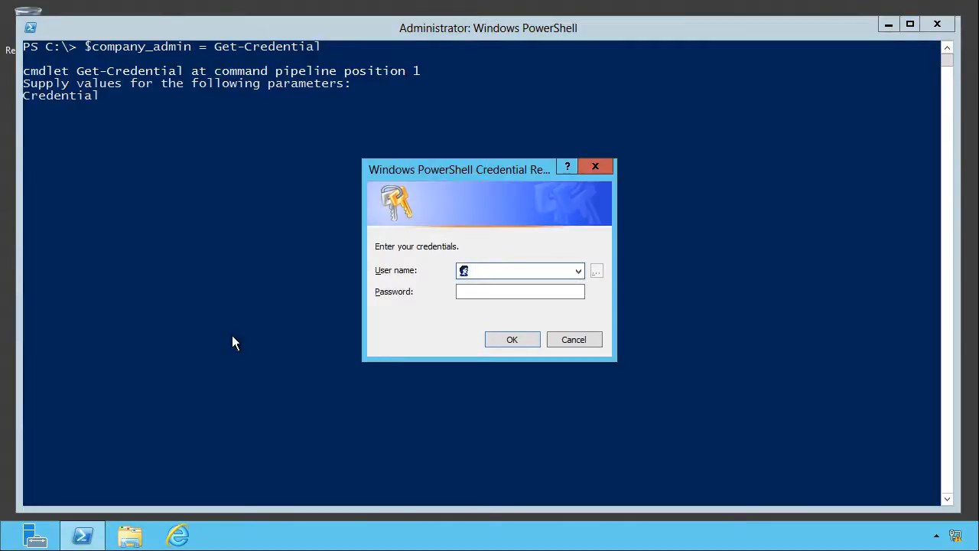
- Supply COMPANY\Administrator and the password in the credential dialog and accept it
text(COMPANY\Admin)
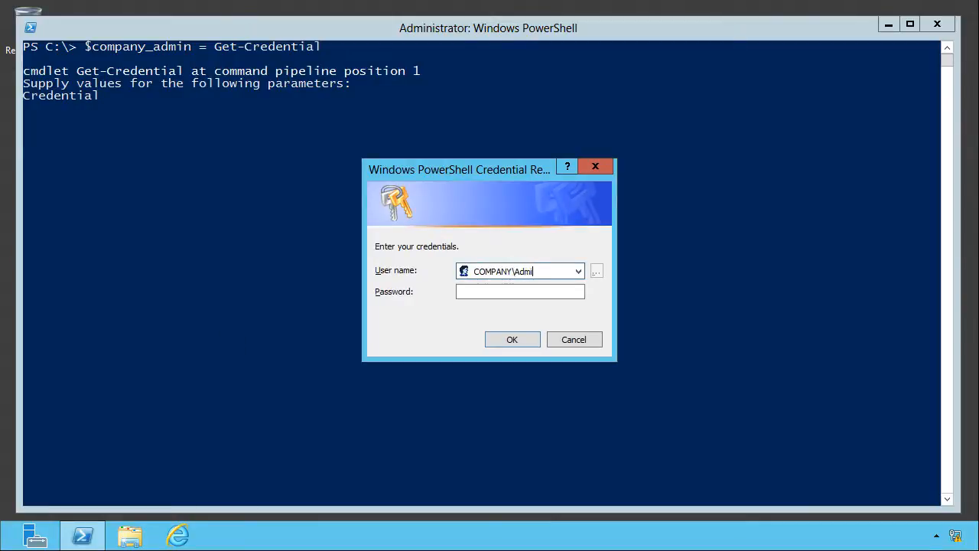
text(nistrator)
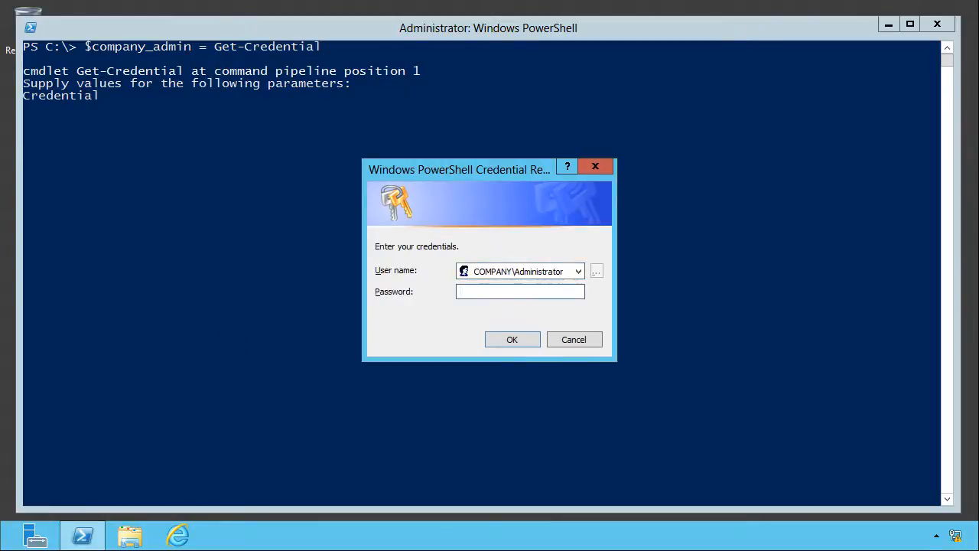
text(password)
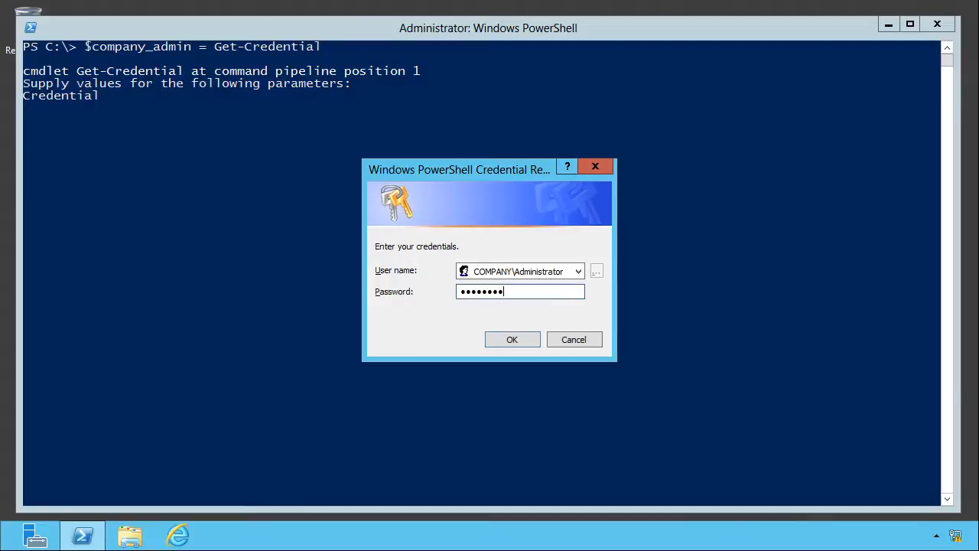
click(511, 340)
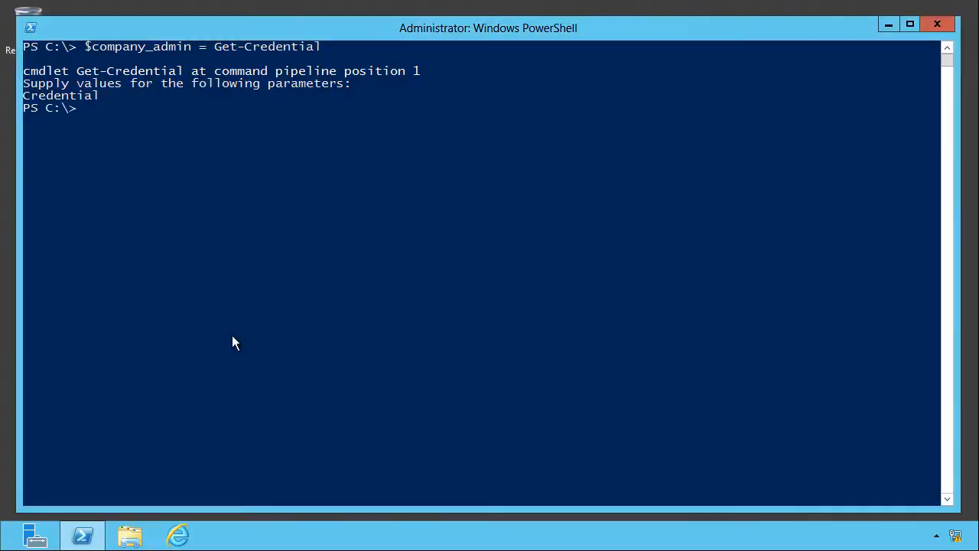
- Echo $company_admin to show COMPANY\Administrator with a SecureString password
text($company_admin)
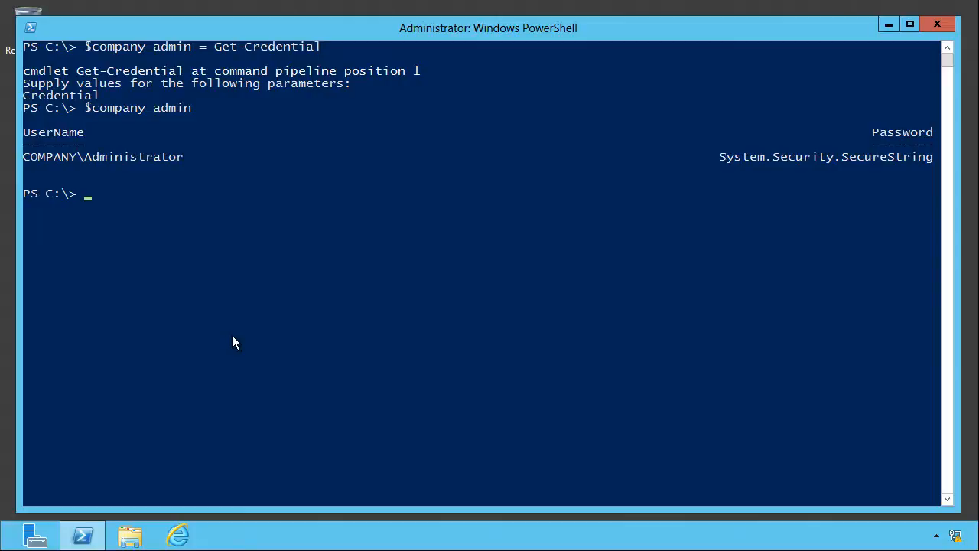
- Run Enter-PSSession -ComputerName dc -Credential $company_admin, then exit the remote session
text(Enter-PSSession)
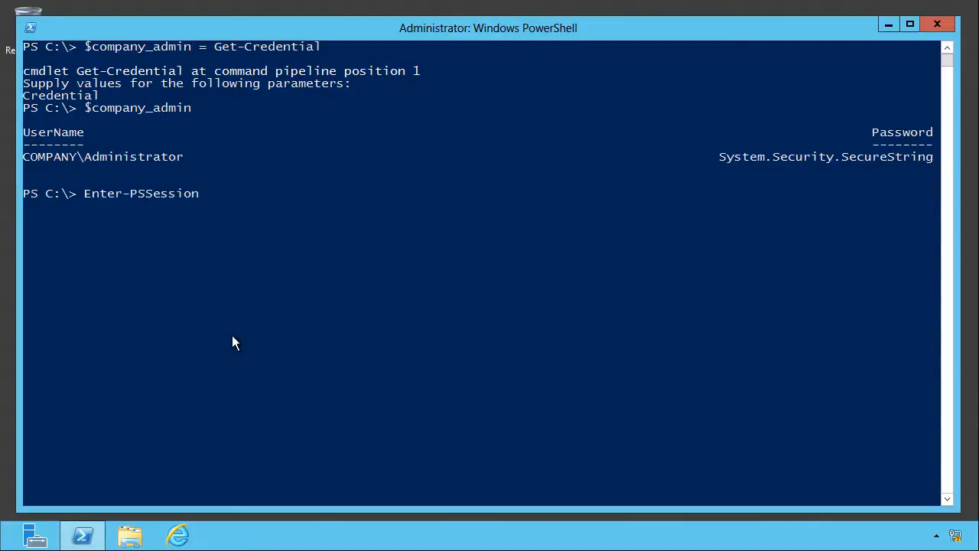
text(-ComputerName)
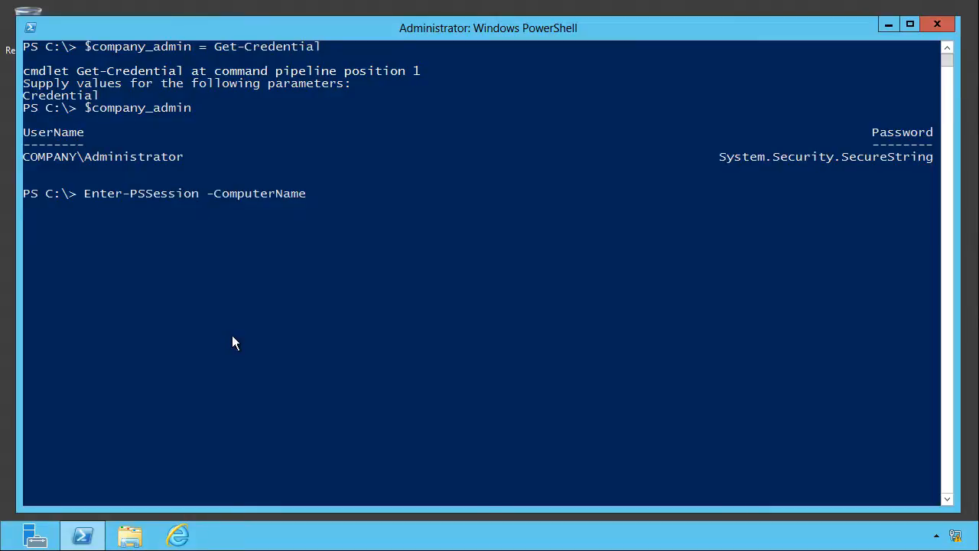
text(dc -)
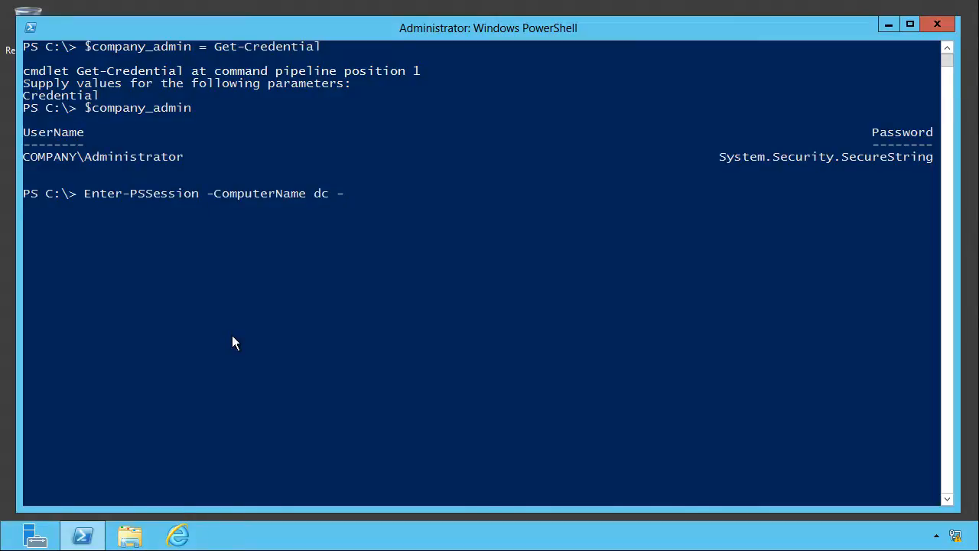
text(Credential $company_admin)
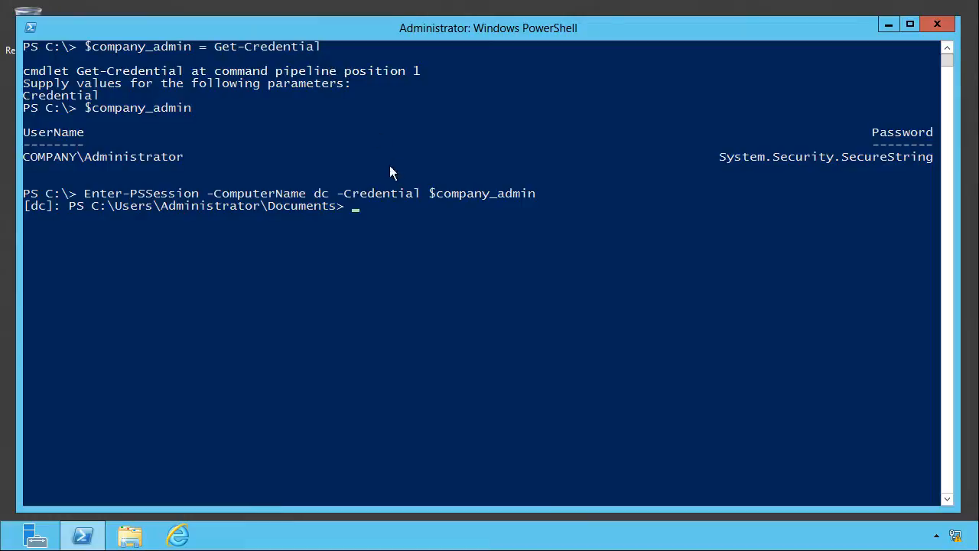
mouse_move(89, 60)
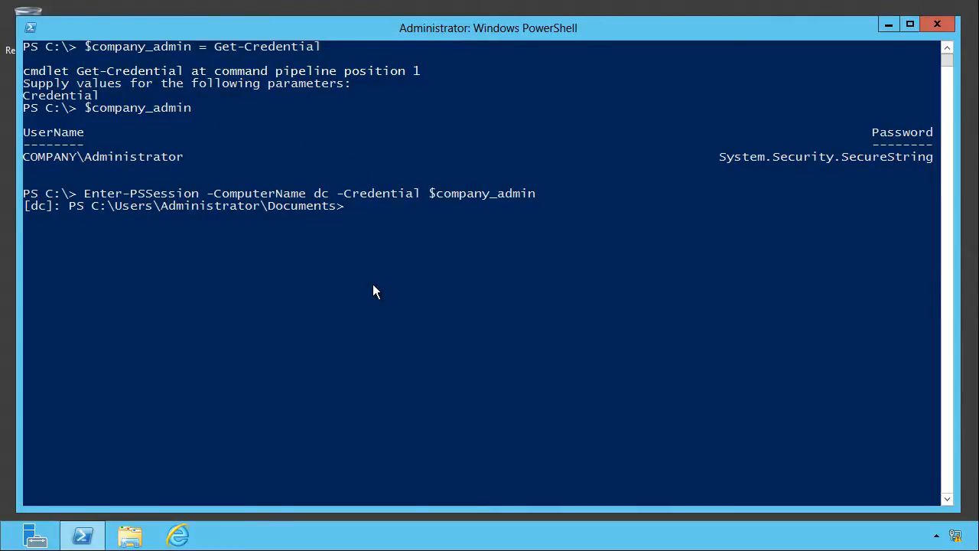
text(exit)
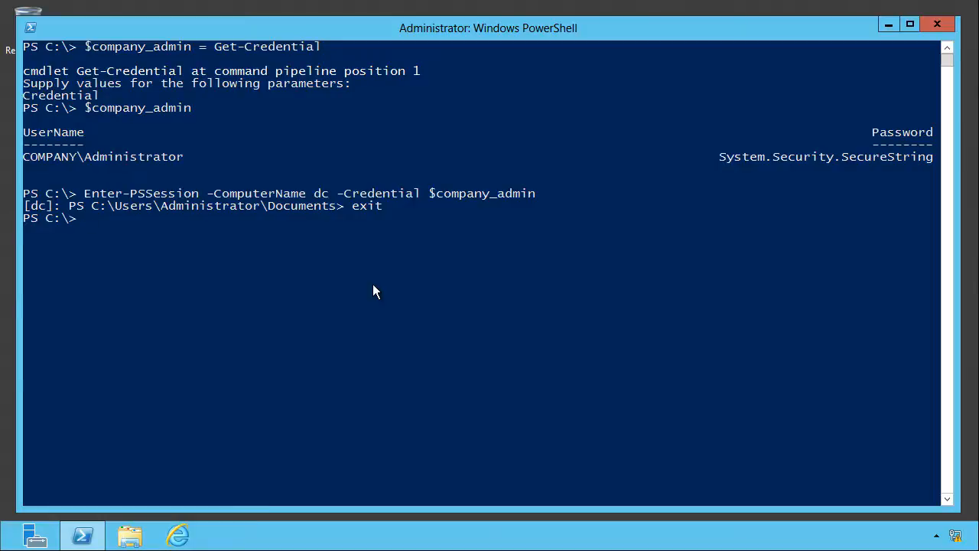
- Write a <# ... #> block comment naming primalscript.com and powergui.org
text(<#)
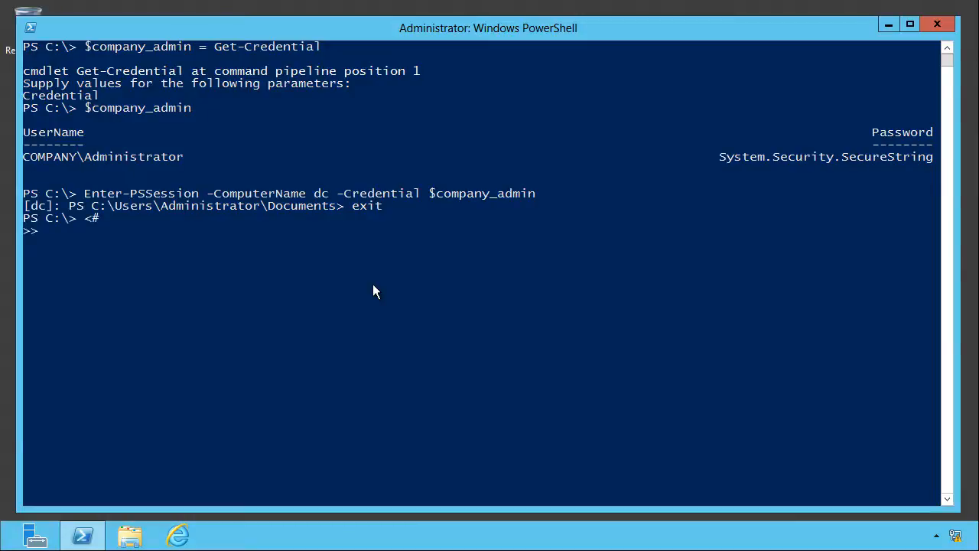
text(primalscript.com)
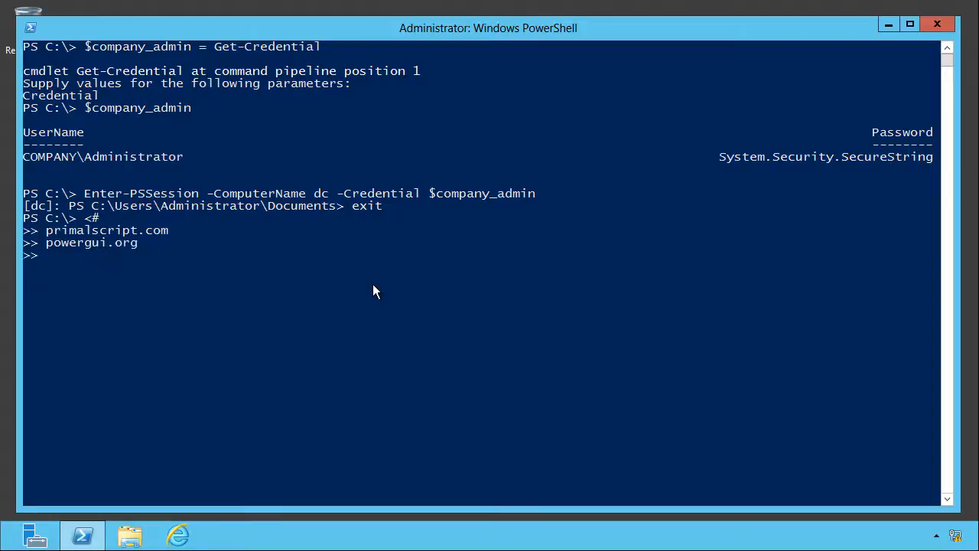
text(#>)
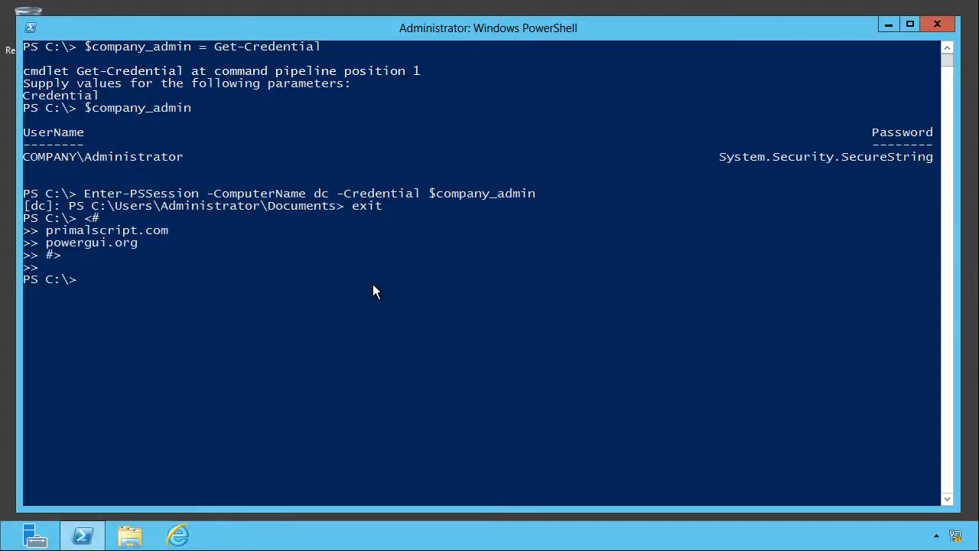